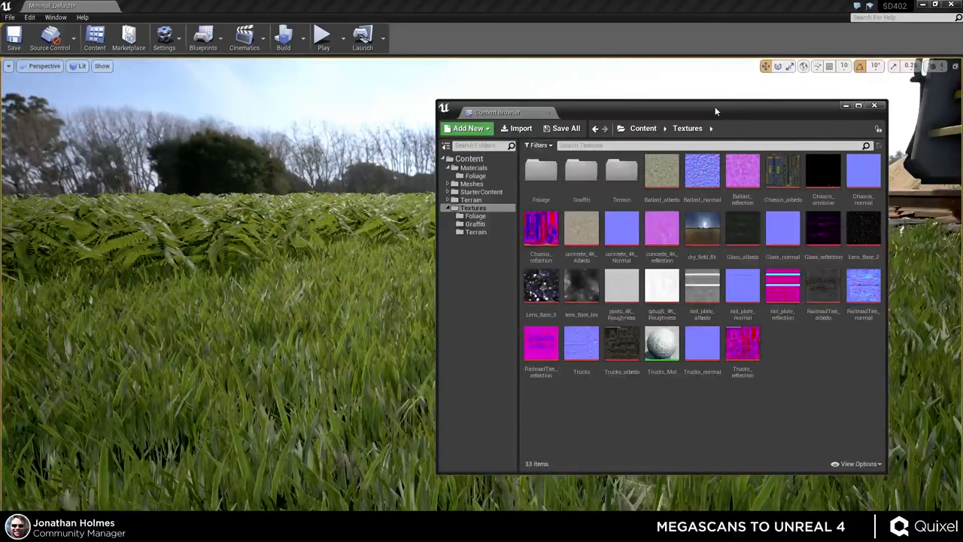
mouse_move(702, 229)
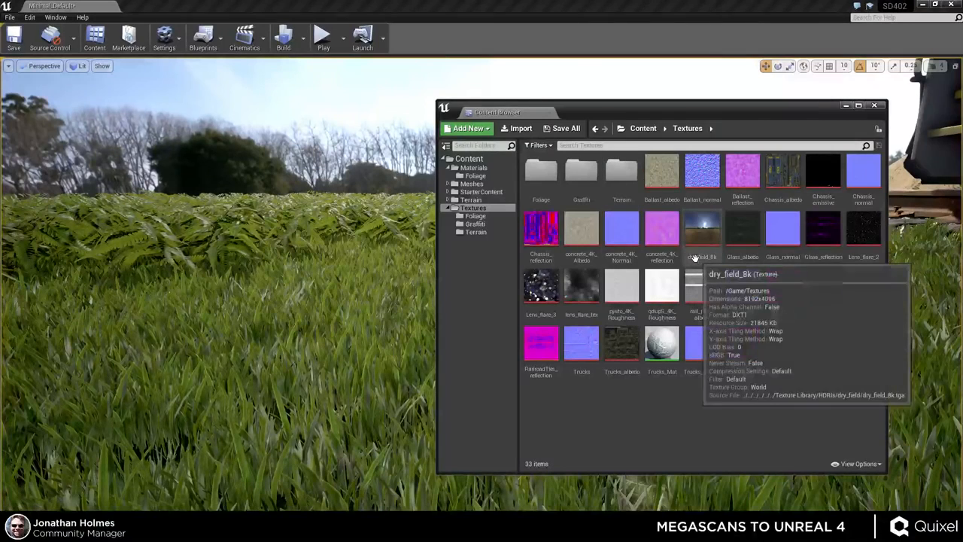
mouse_move(815, 398)
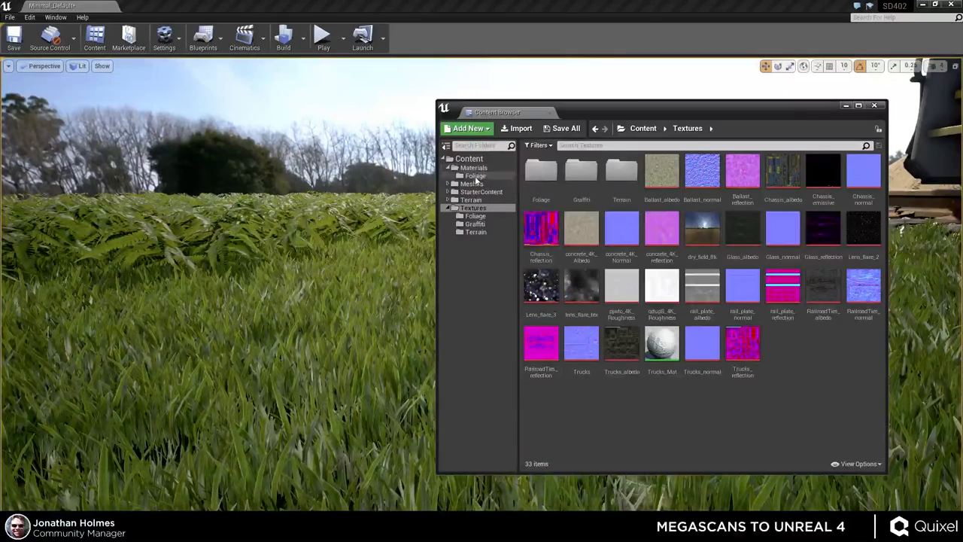
Step: Open the Materials > Foliage folder and select the Foliage_Master material
click(474, 176)
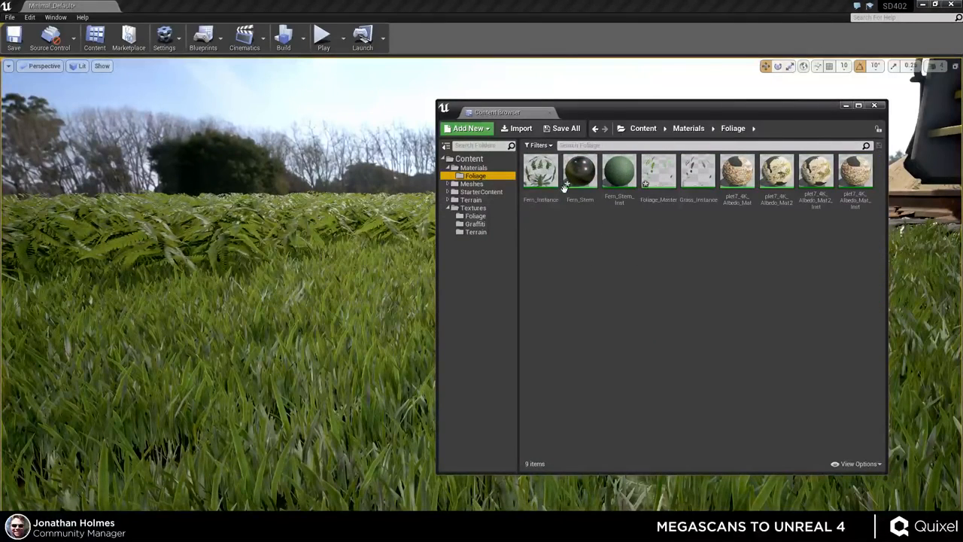
click(657, 173)
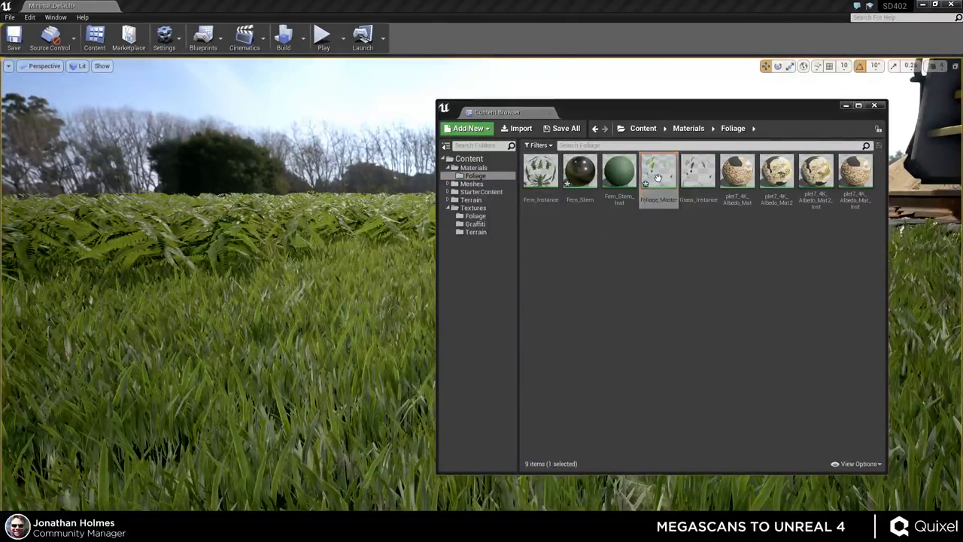
Step: Open Foliage_Master in a maximized Material Editor and scroll to the FuzzyShadingGrass node
double_click(657, 170)
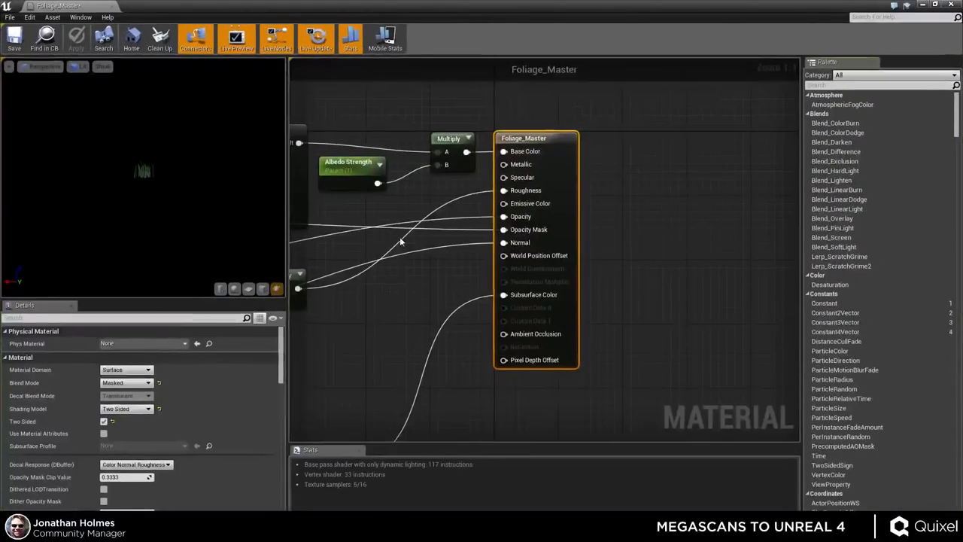
scroll(down, 3)
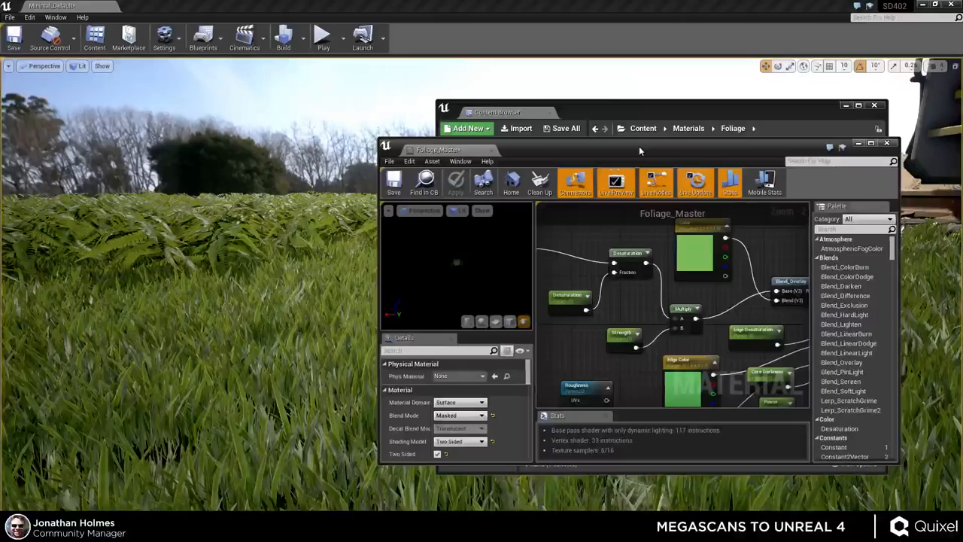
click(870, 143)
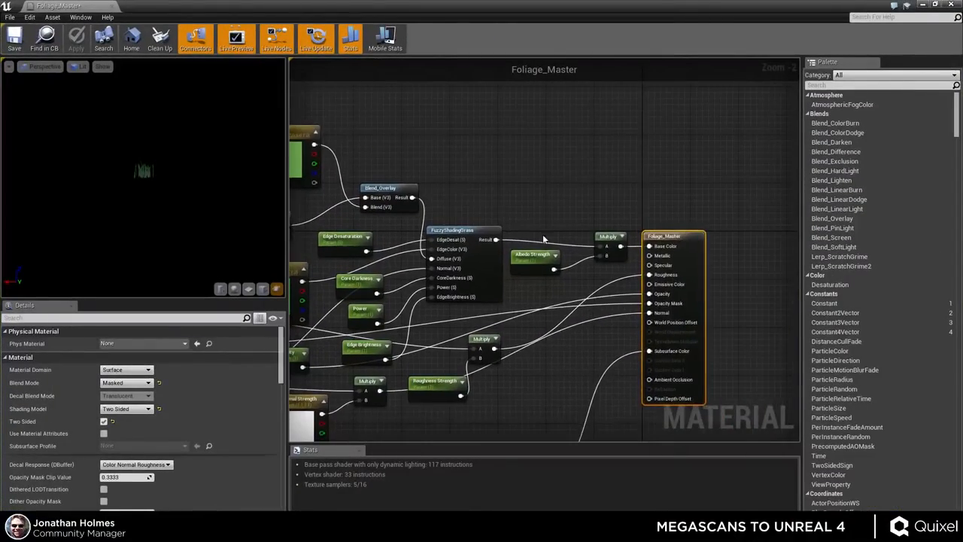
scroll(down, 3)
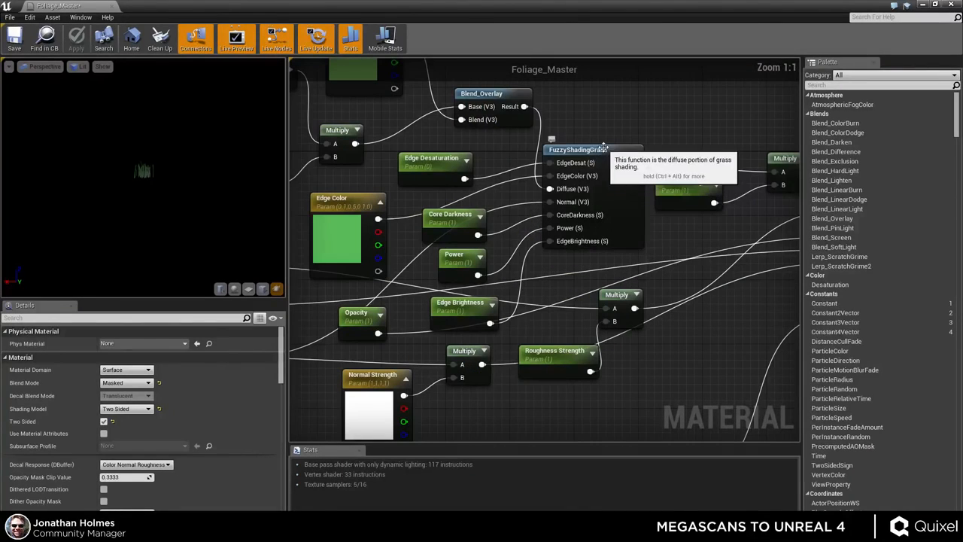
Step: Place a scalar parameter node in the graph named 'This is a Parameter'
click(462, 260)
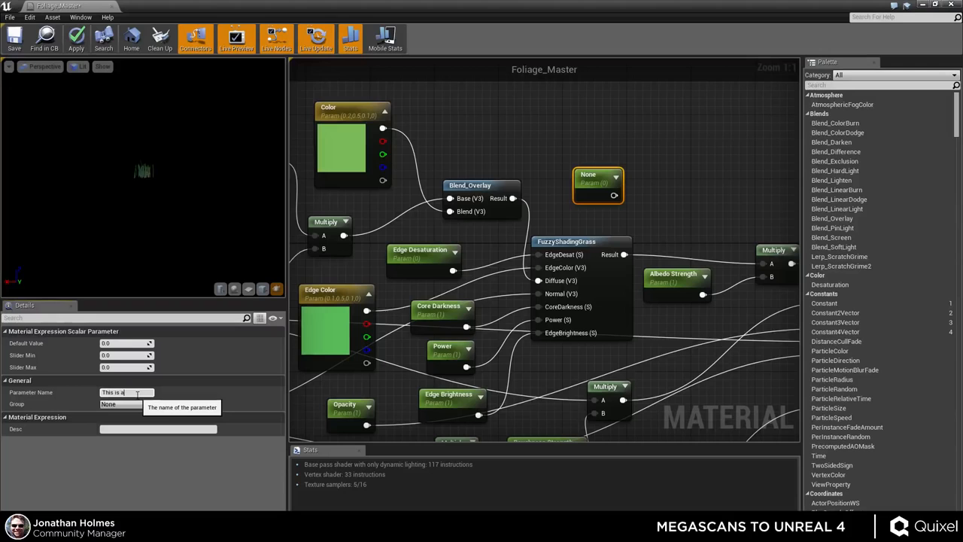
text(This is a Parameter)
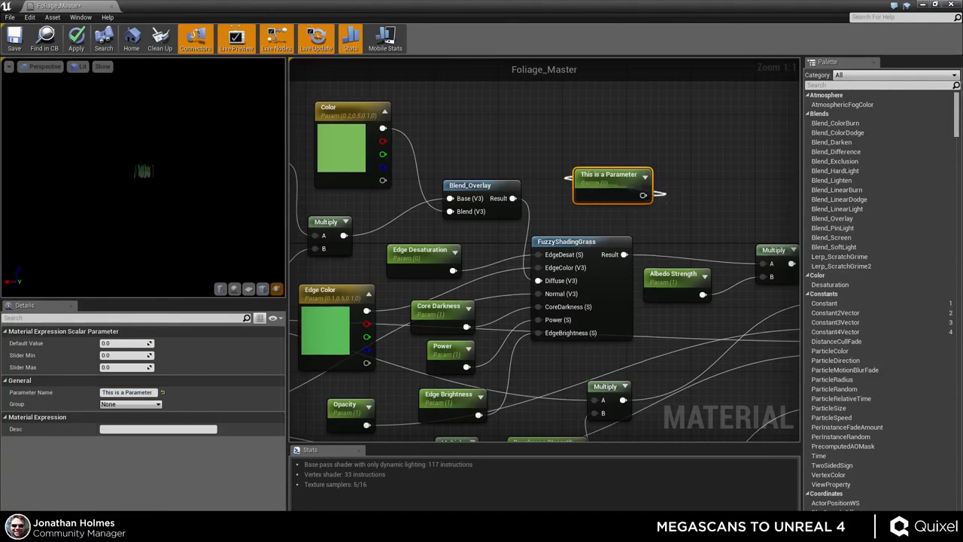
mouse_move(593, 200)
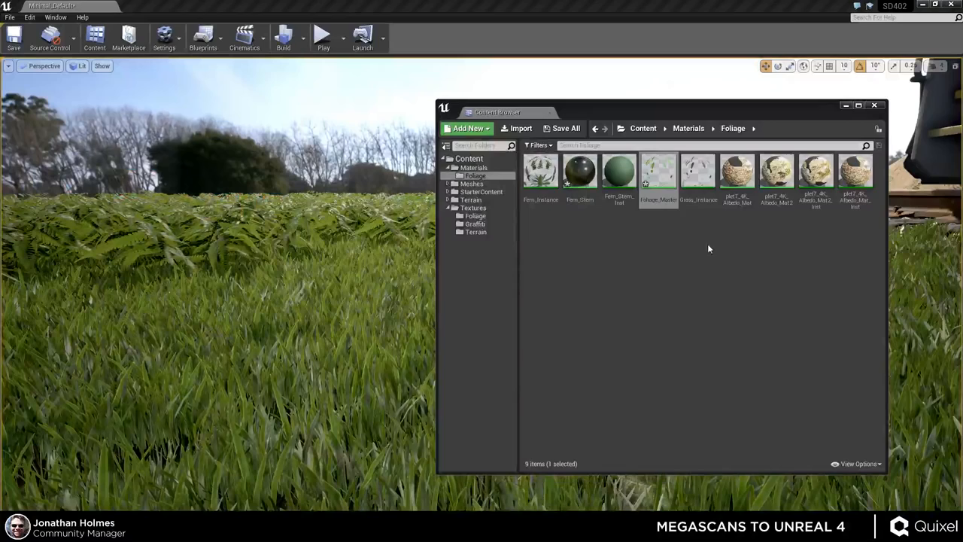
mouse_move(698, 174)
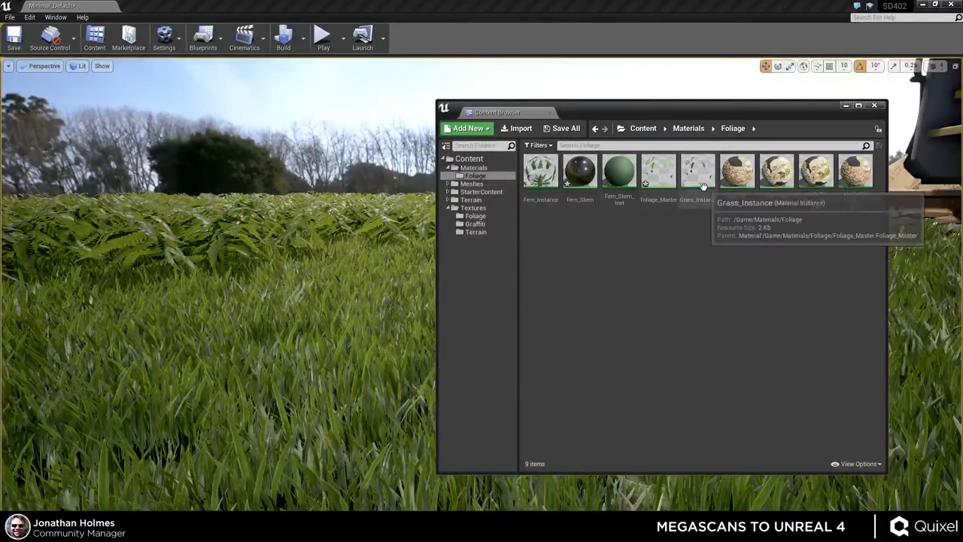
Step: Open Fern_Instance and set its Normal Strength R and G values to 3.0
click(540, 169)
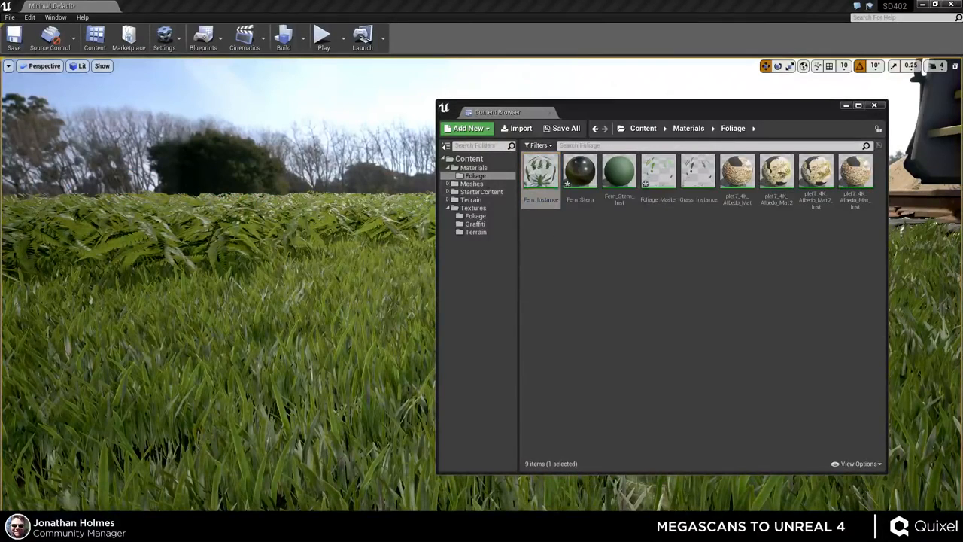
double_click(540, 171)
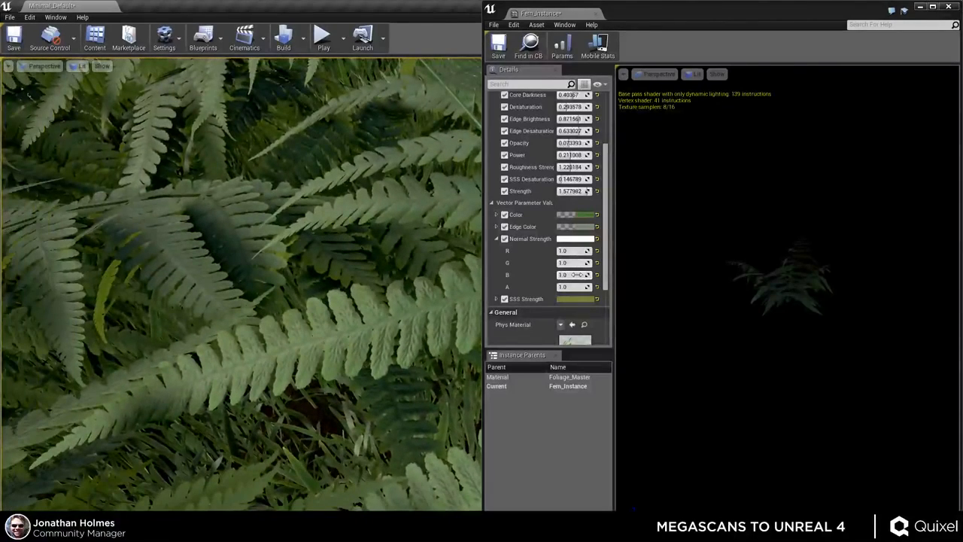
click(567, 275)
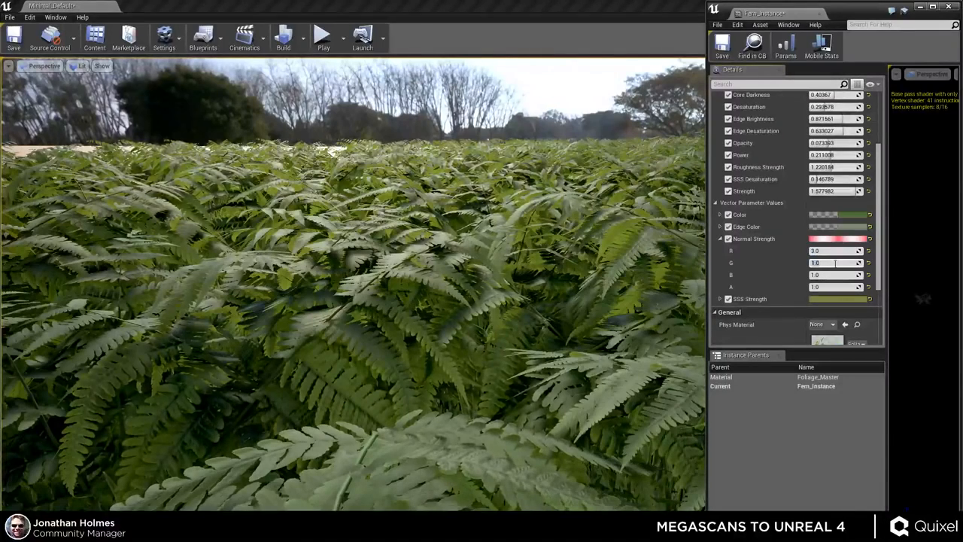
text(3.0)
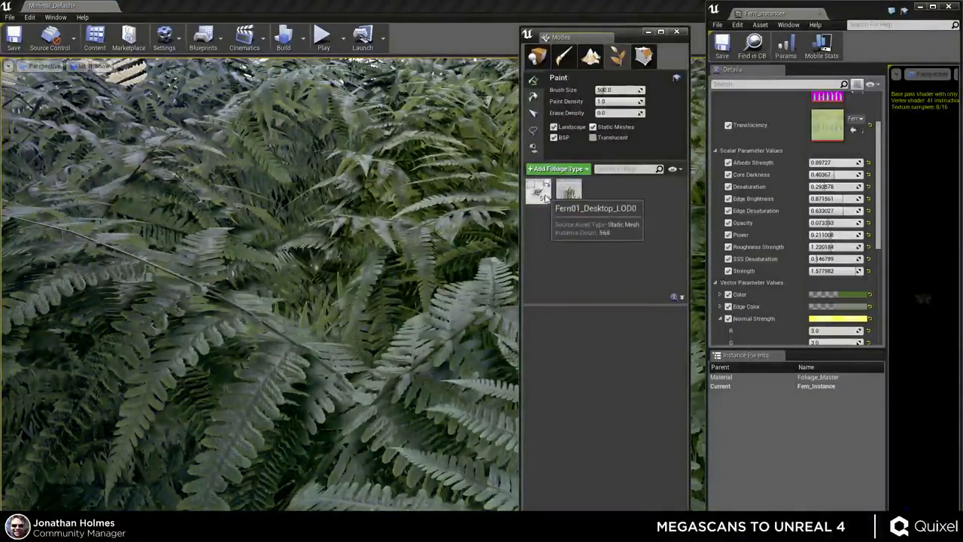
Step: Select the Fern01_Desktop_LOD0 foliage type in the Foliage Paint panel
click(537, 192)
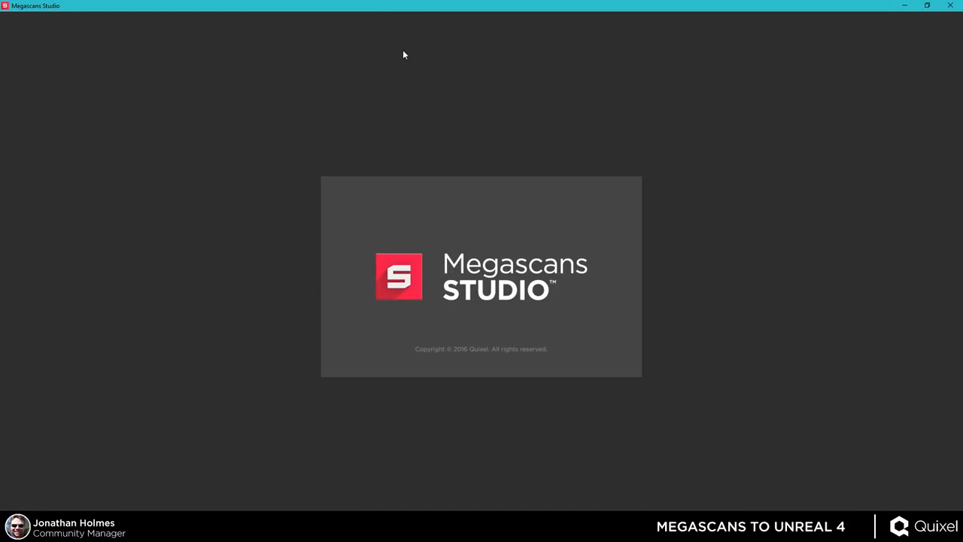
mouse_move(377, 145)
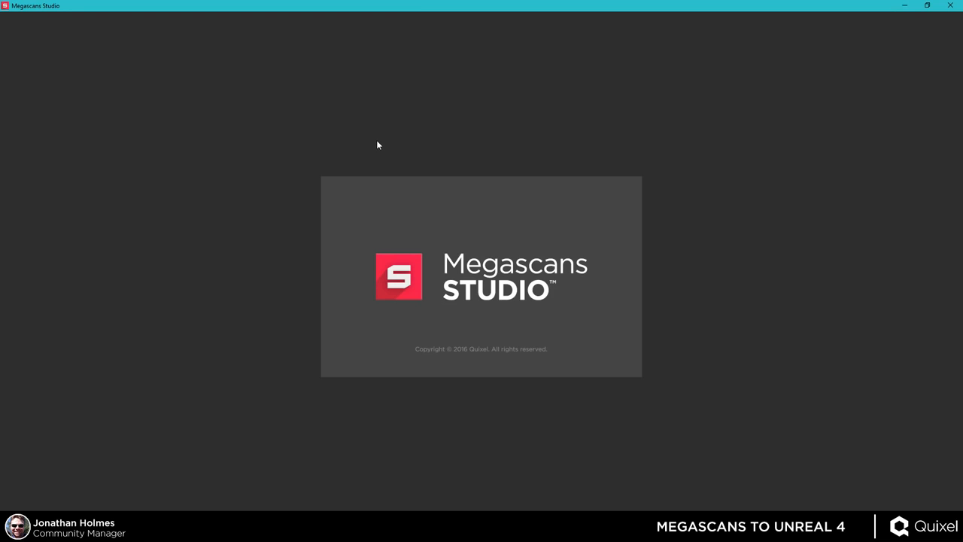
mouse_move(369, 147)
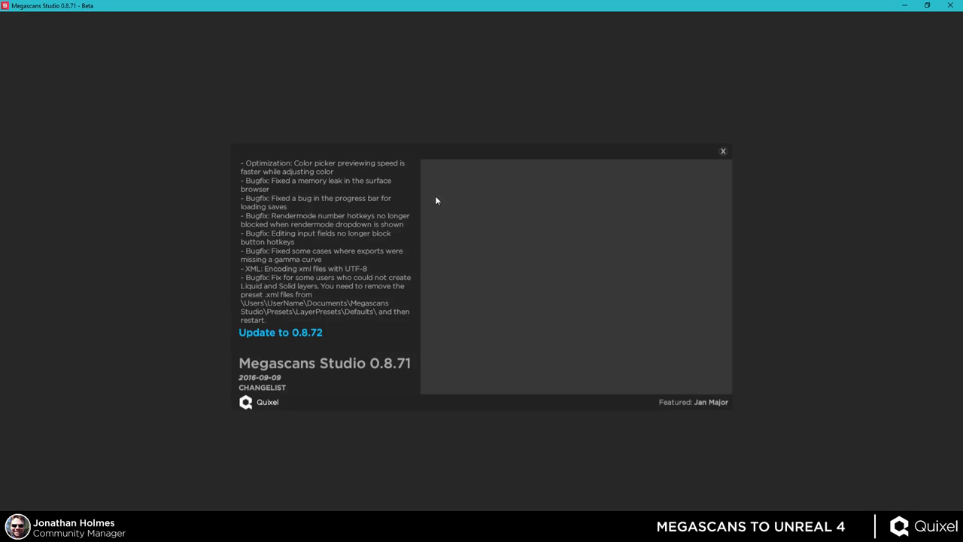
Step: Dismiss the changelog and open the Pine Needles project
click(722, 151)
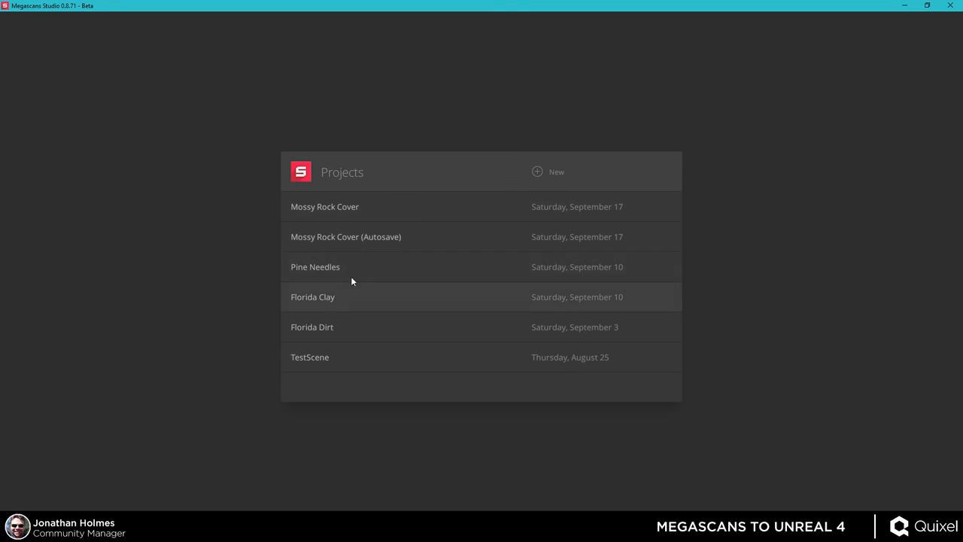
double_click(316, 266)
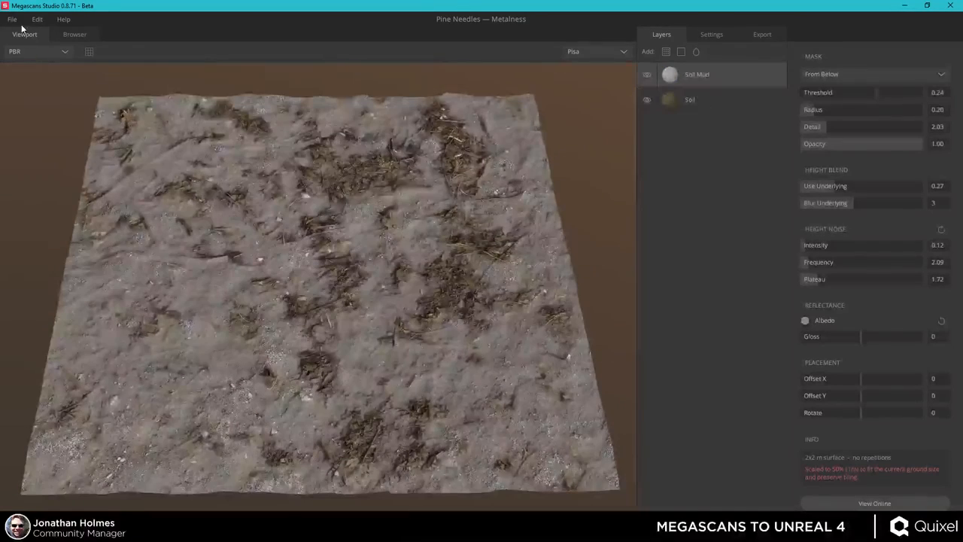
Step: Close the projects list, zoom into the soil, and set Soil Mud mask threshold to 0.26
click(10, 16)
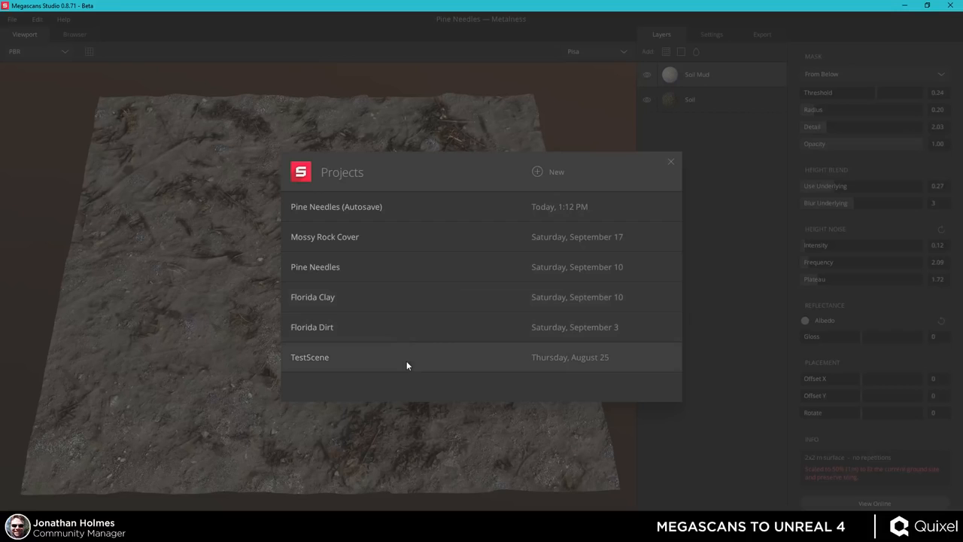
mouse_move(352, 239)
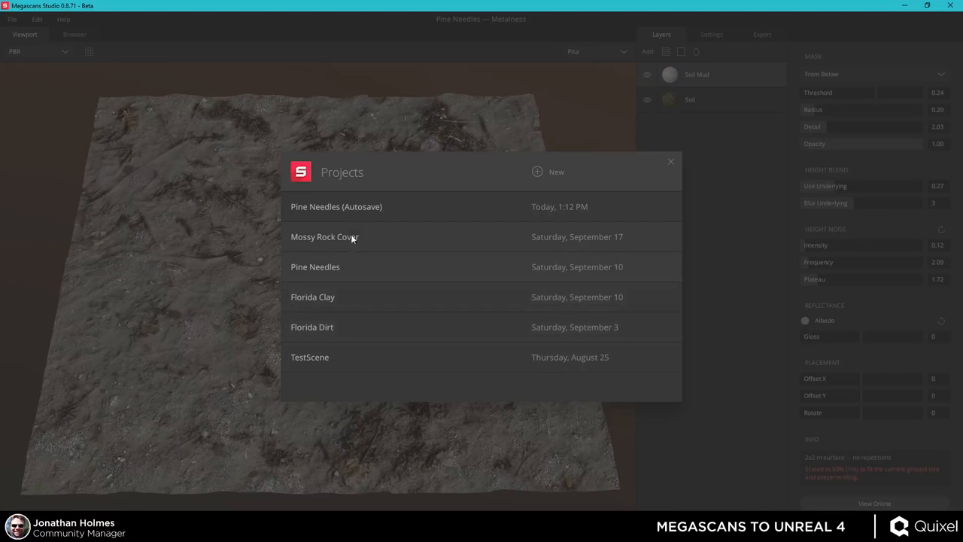
mouse_move(669, 163)
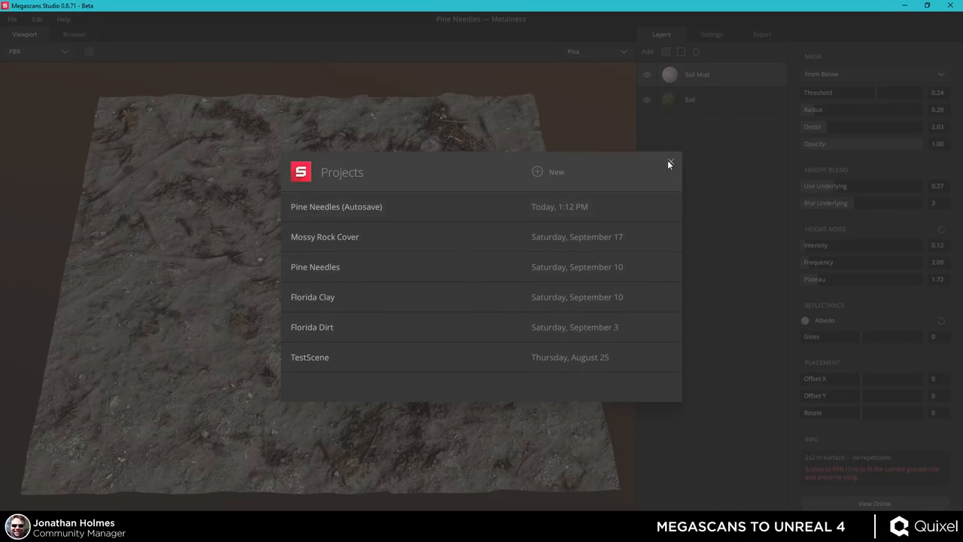
click(669, 163)
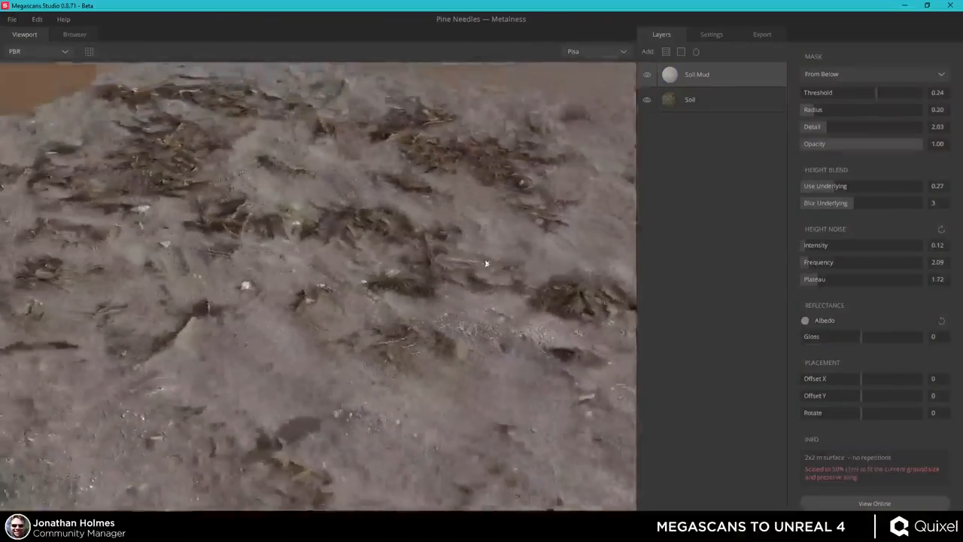
drag(485, 263, 446, 209)
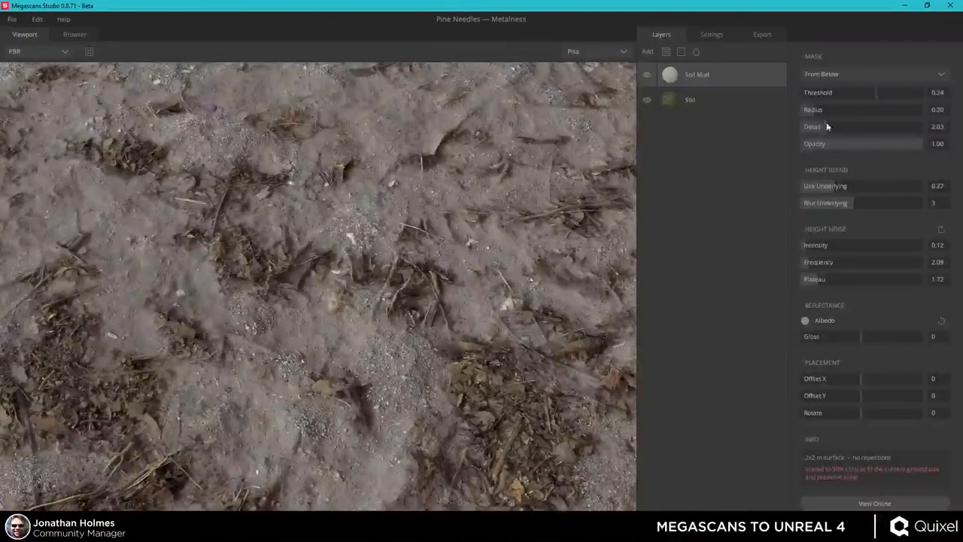
drag(839, 91, 887, 92)
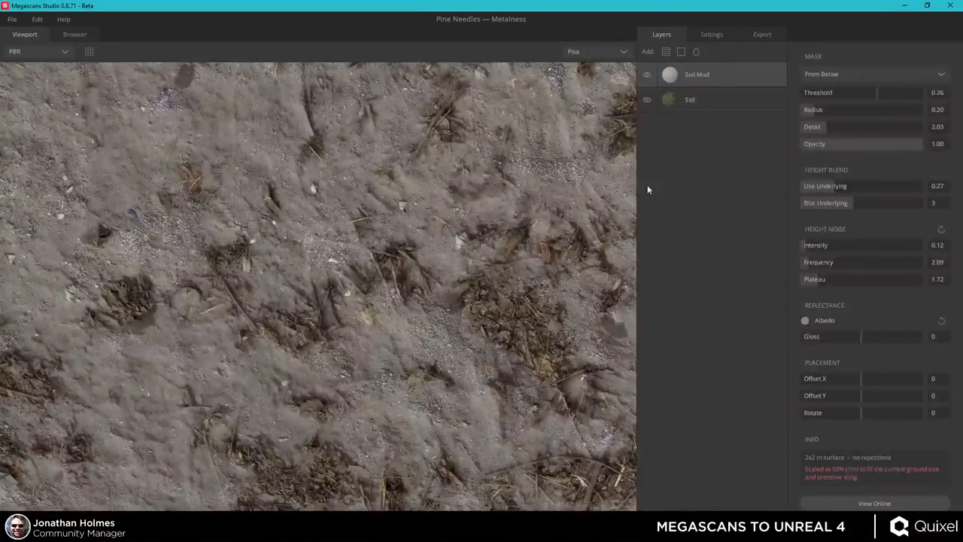
click(10, 19)
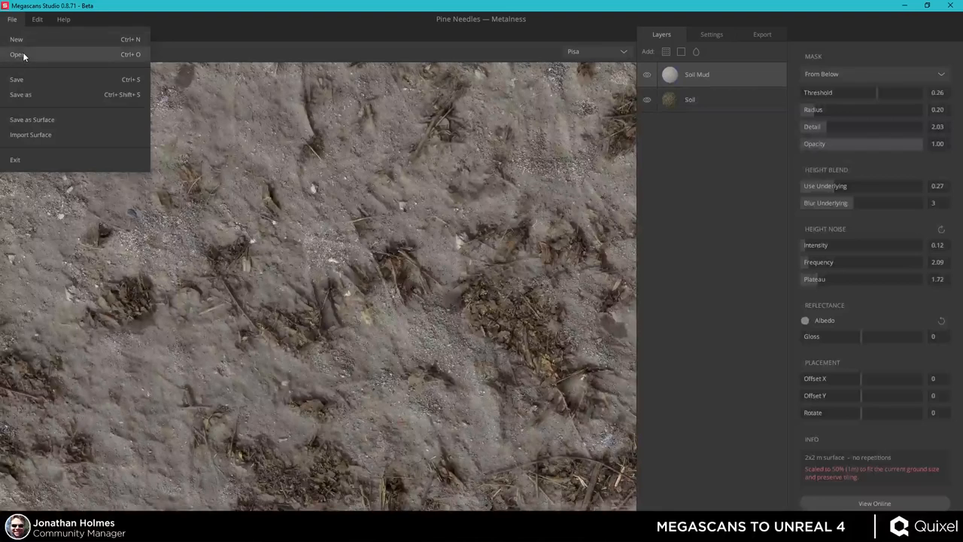
Step: Open the Florida Clay project from the projects list
click(18, 54)
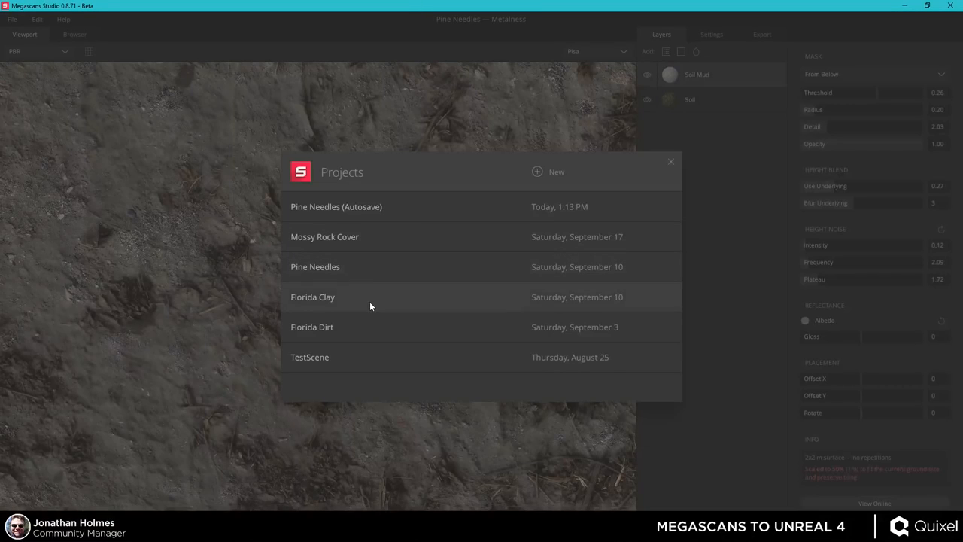
click(312, 327)
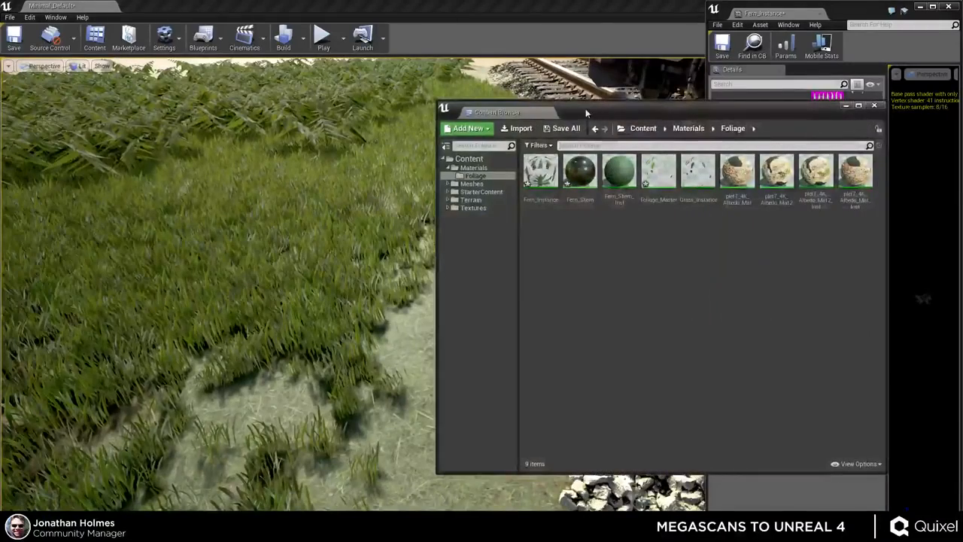
Step: Open TerrainMaster in the Terrain folder, then show the Meshes folder's railway meshes
click(398, 182)
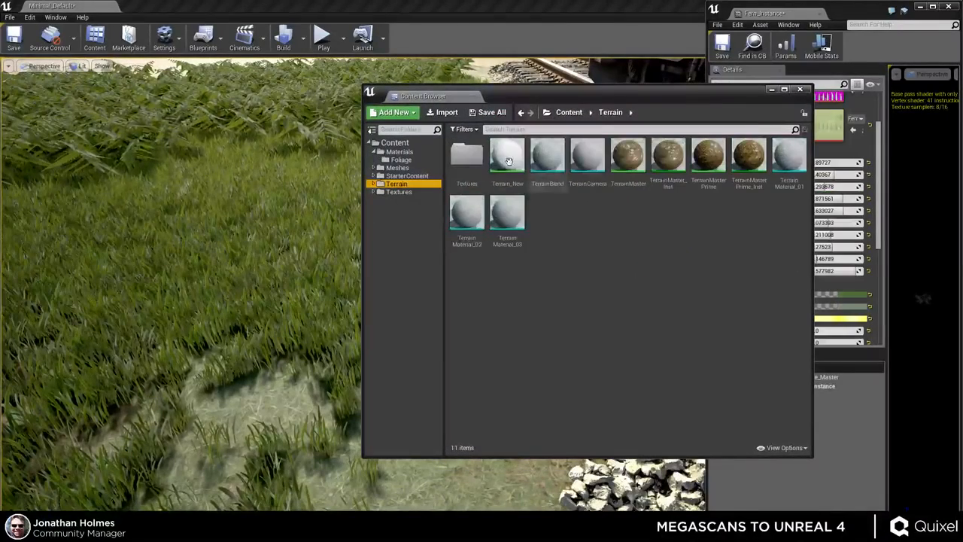
click(627, 158)
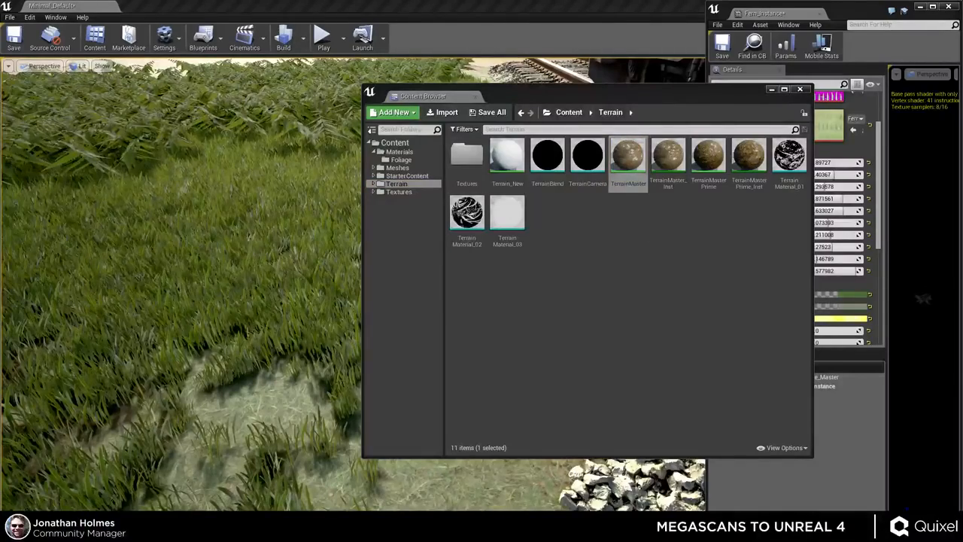
double_click(627, 158)
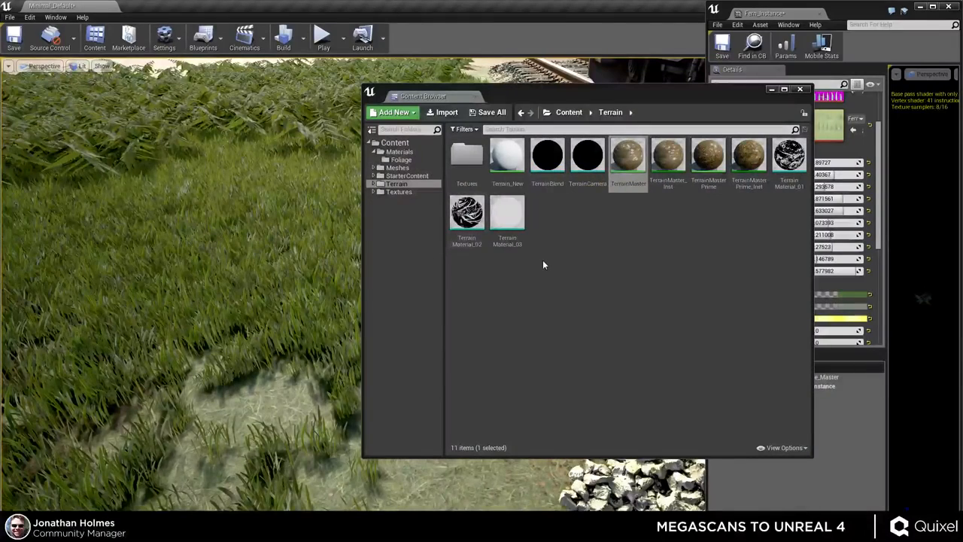
mouse_move(604, 6)
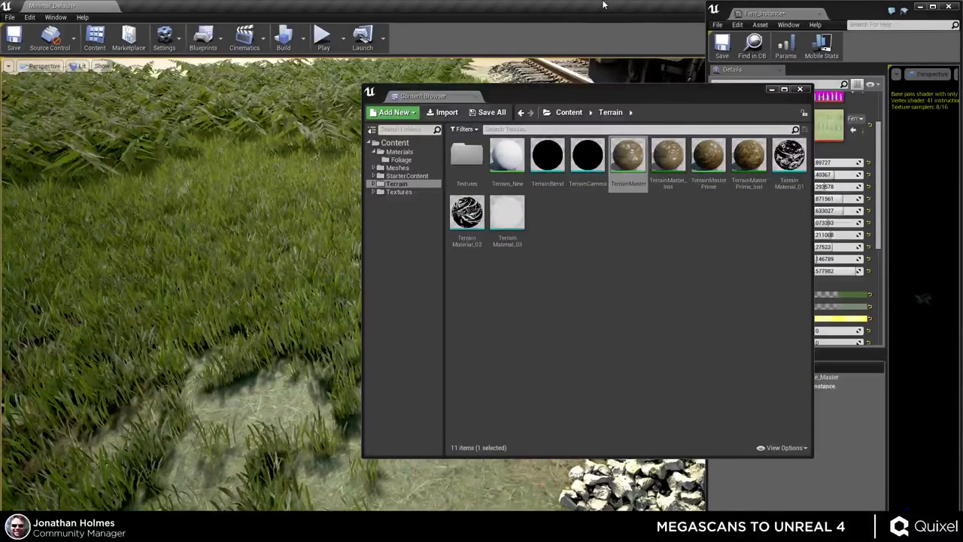
mouse_move(595, 10)
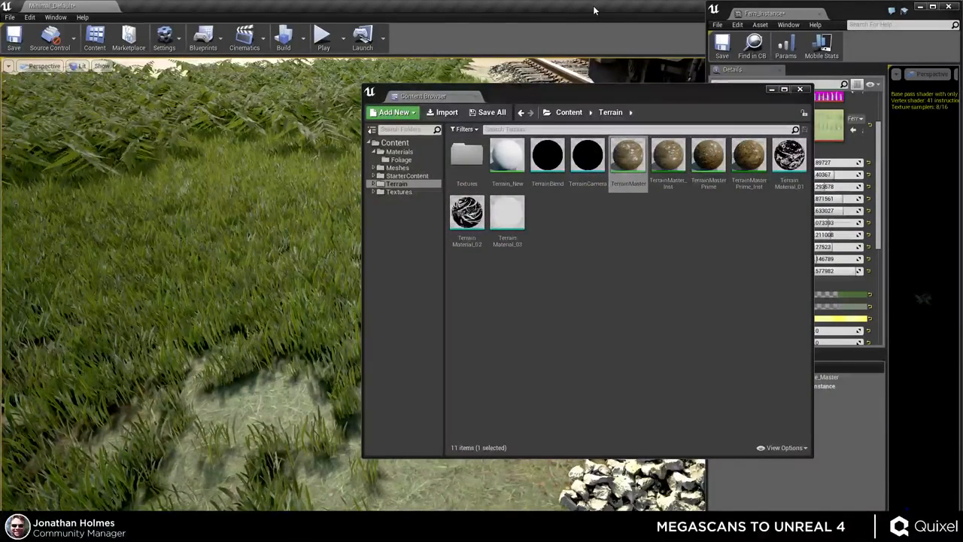
mouse_move(581, 14)
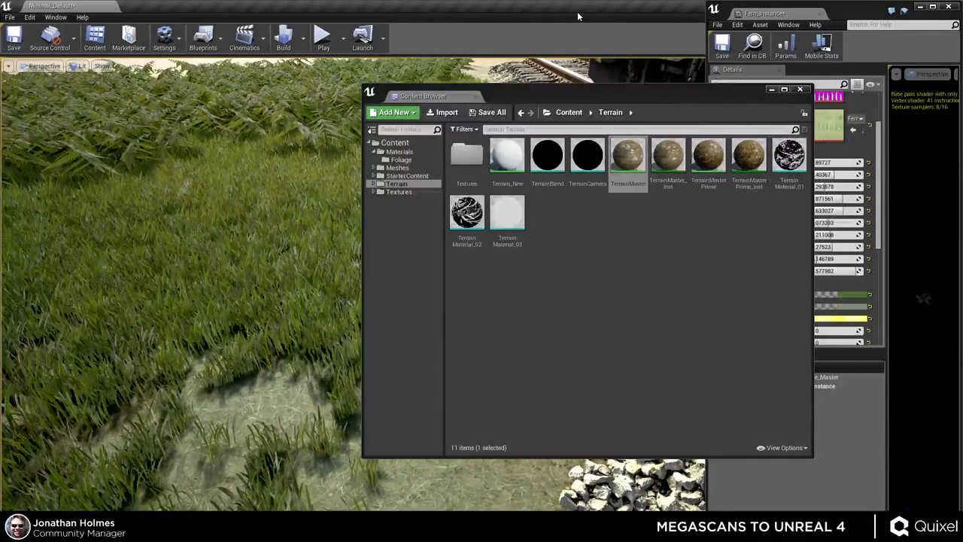
mouse_move(679, 100)
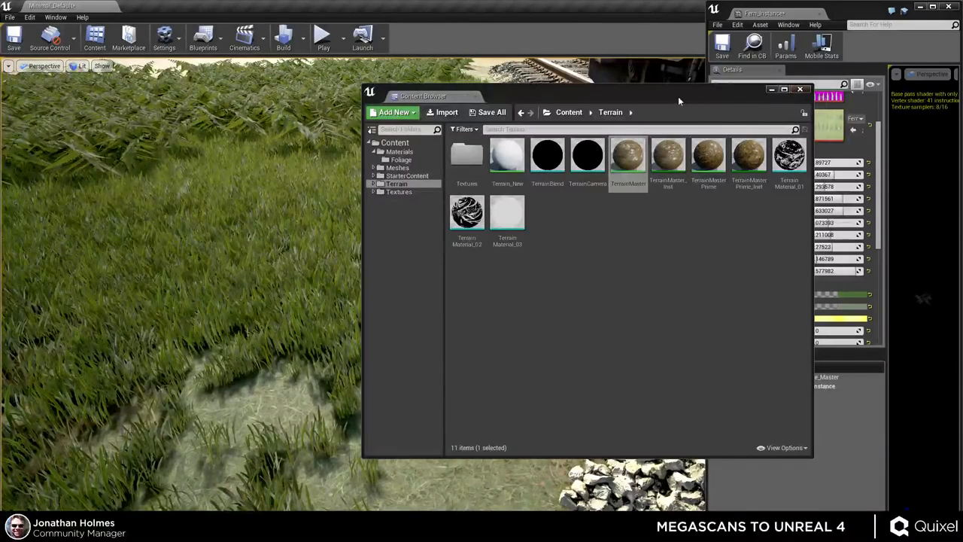
click(462, 173)
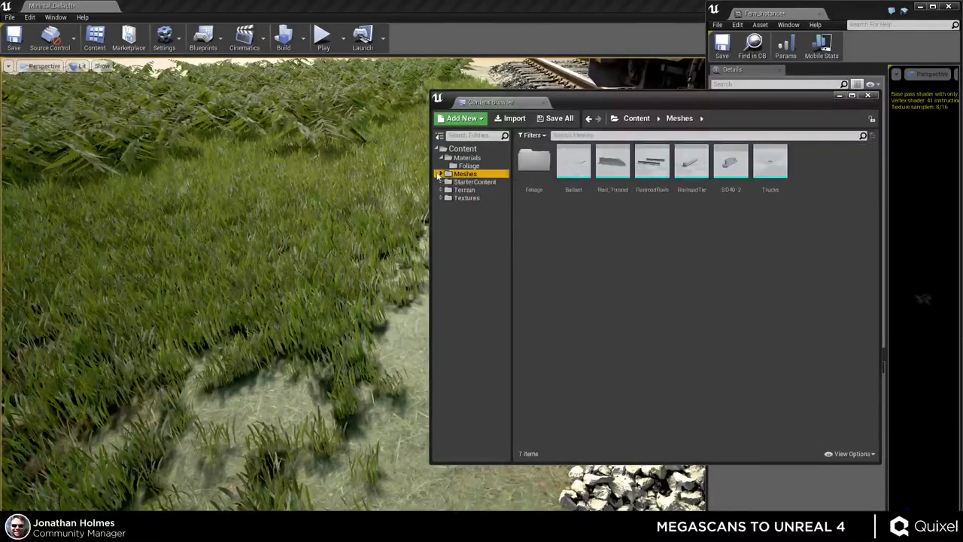
Step: Open Fern01_Desktop_LOD0 from Meshes > Foliage in the Static Mesh Editor
click(468, 182)
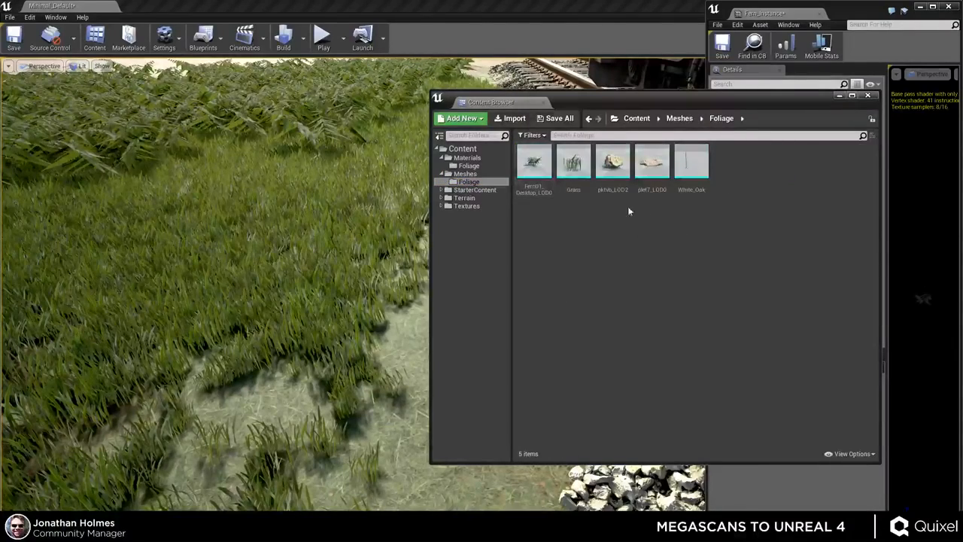
double_click(533, 160)
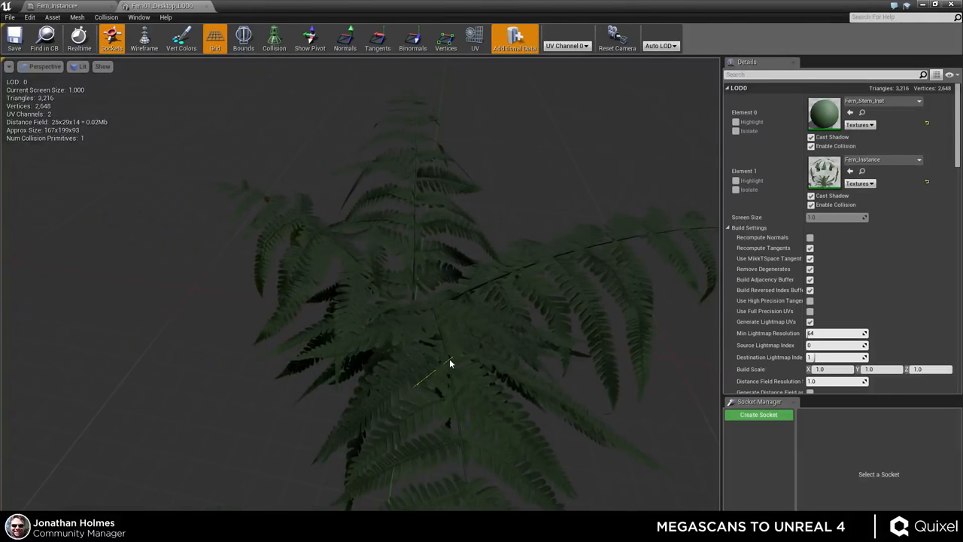
Step: Switch the Fern01 mesh preview to wireframe to reveal its leaf-card geometry
click(103, 66)
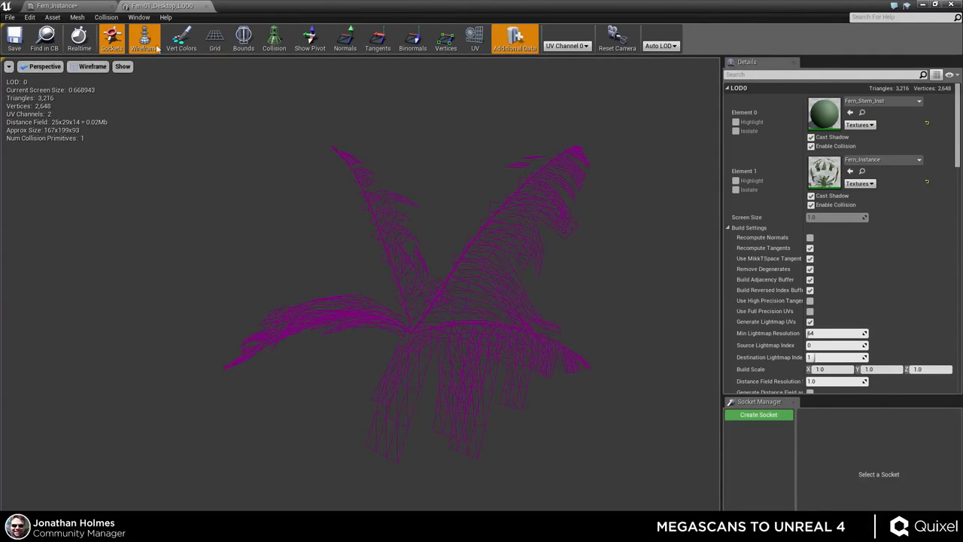
Step: Close the Fern01 Static Mesh Editor and return to the level viewport
click(145, 41)
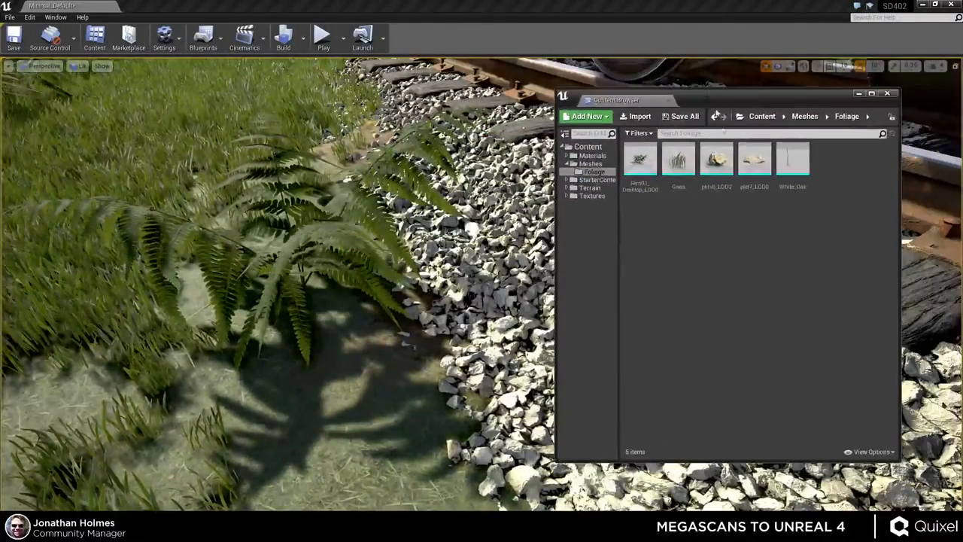
Step: Open Ballast_albedo_Mat from the Materials folder in the Material Editor
click(592, 155)
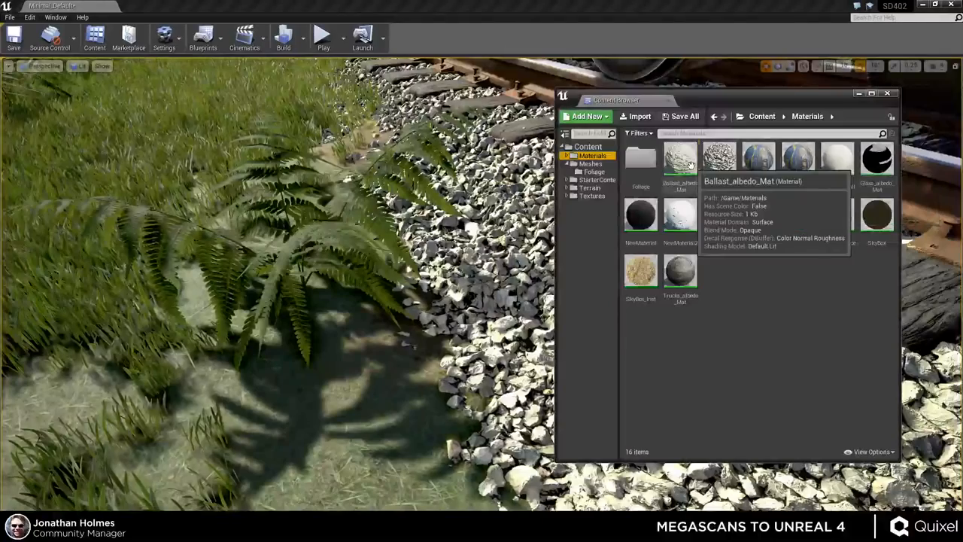
double_click(679, 159)
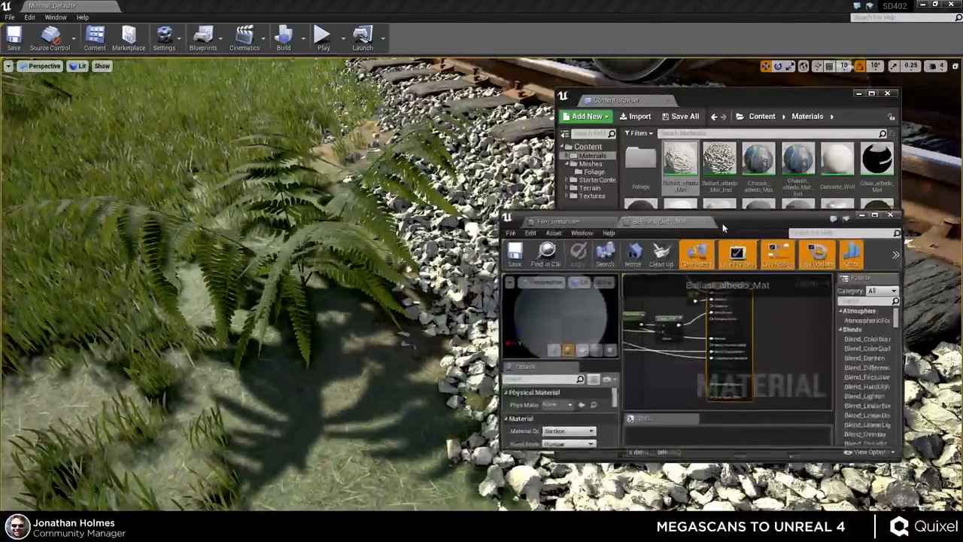